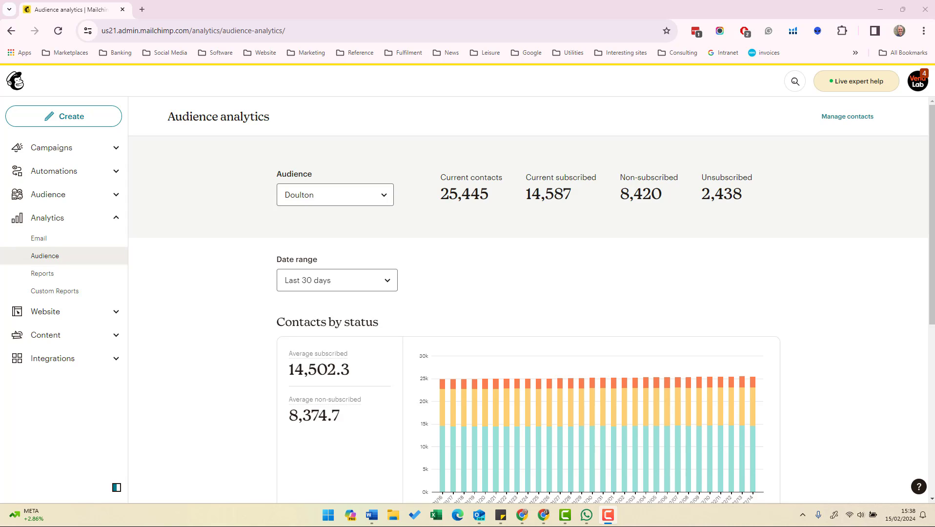
mouse_move(444, 197)
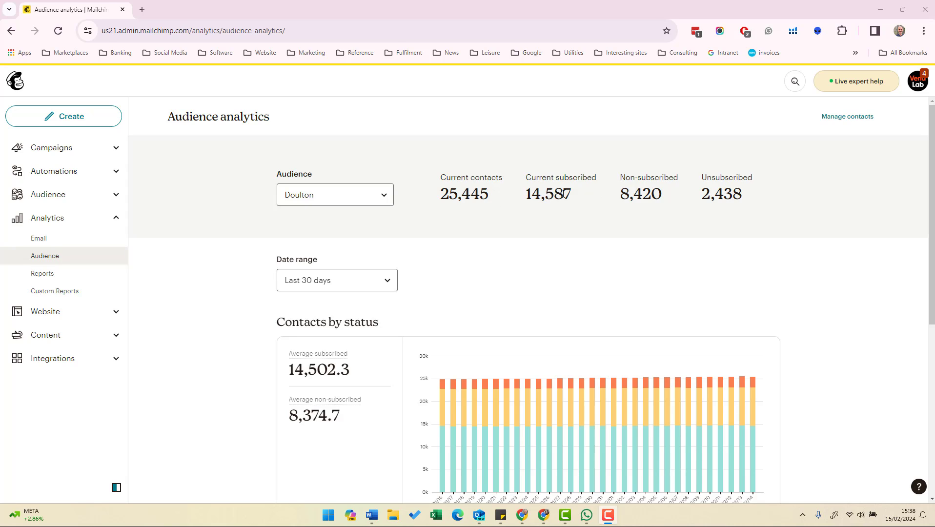
mouse_move(546, 195)
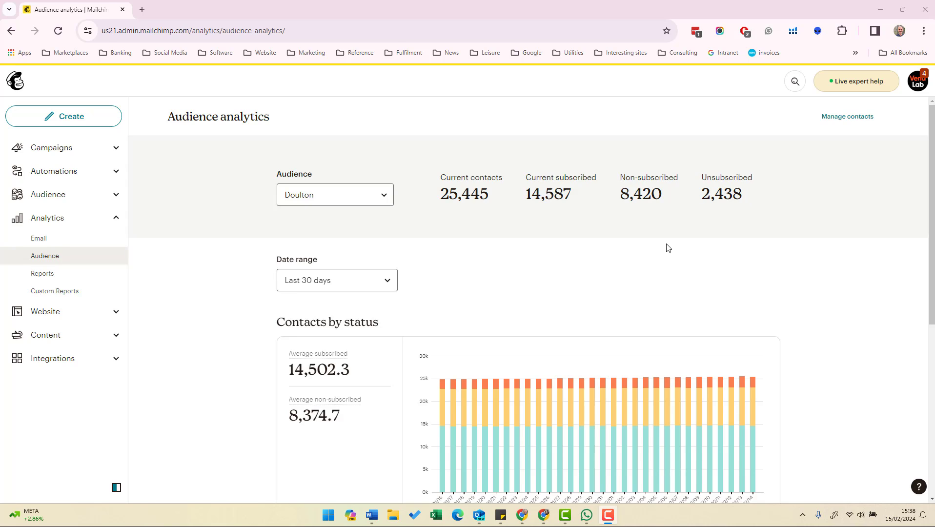
Step: Look at the date range settings once without changing the 30-day report
scroll("down", 3)
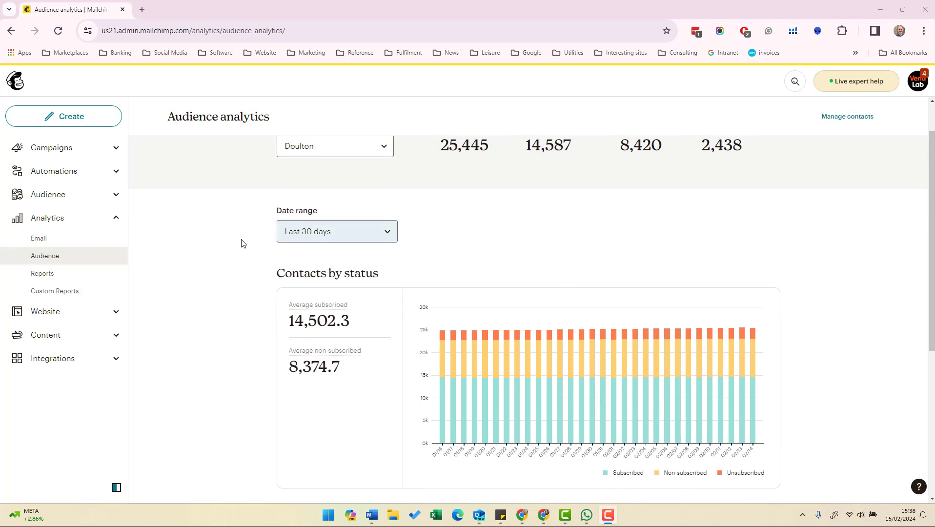
left_click(337, 232)
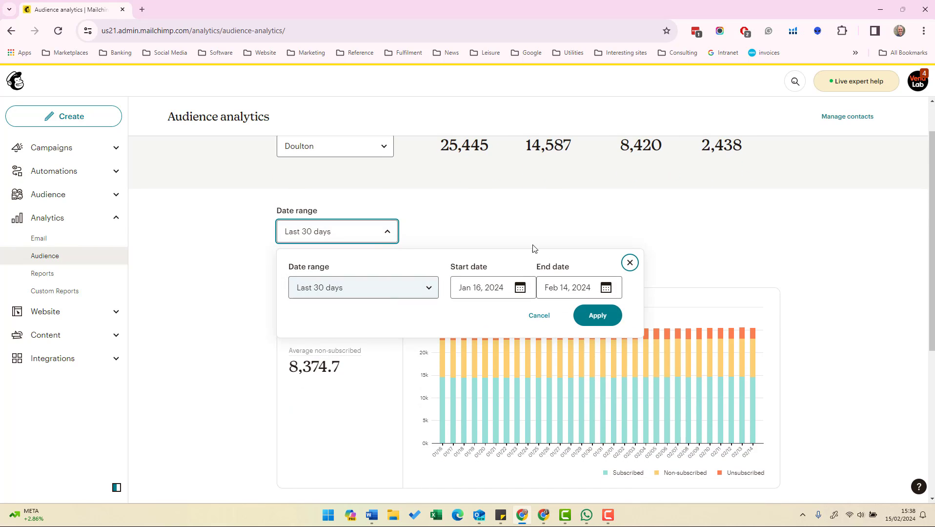
left_click(630, 263)
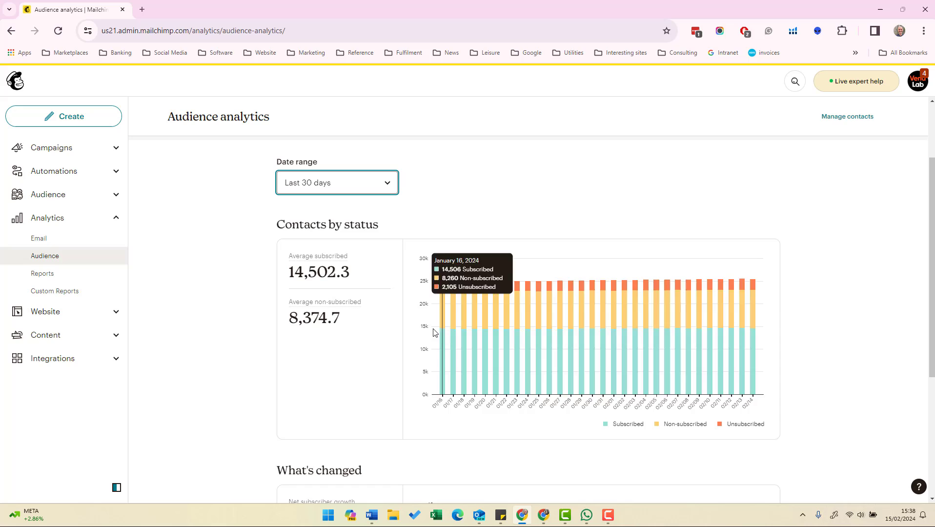
mouse_move(653, 219)
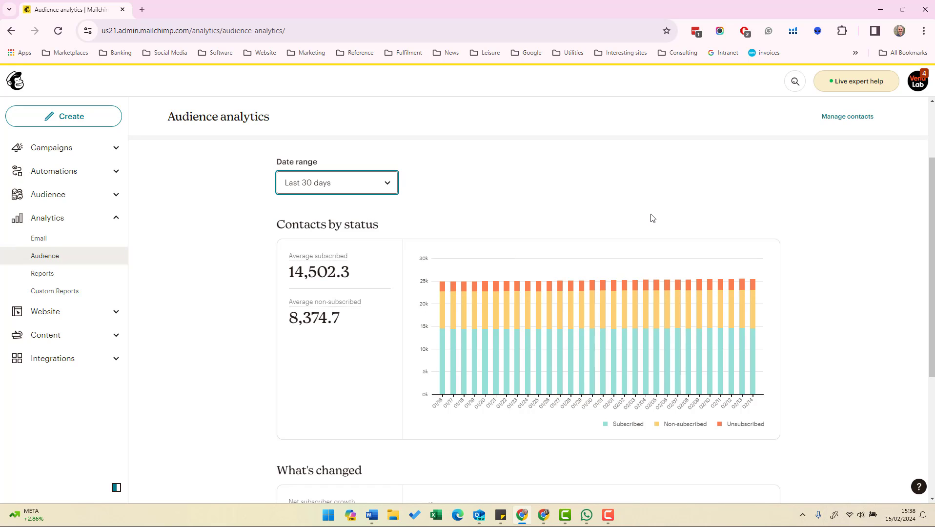
mouse_move(654, 215)
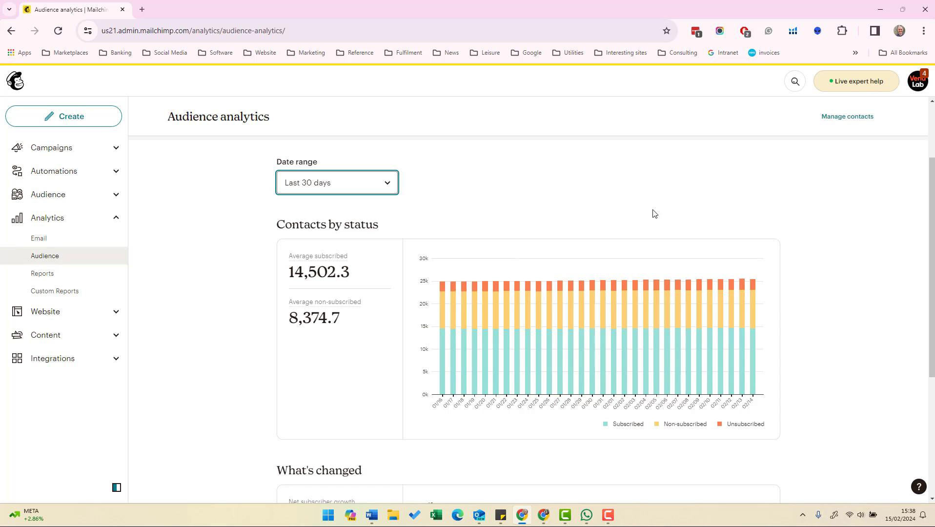
mouse_move(442, 315)
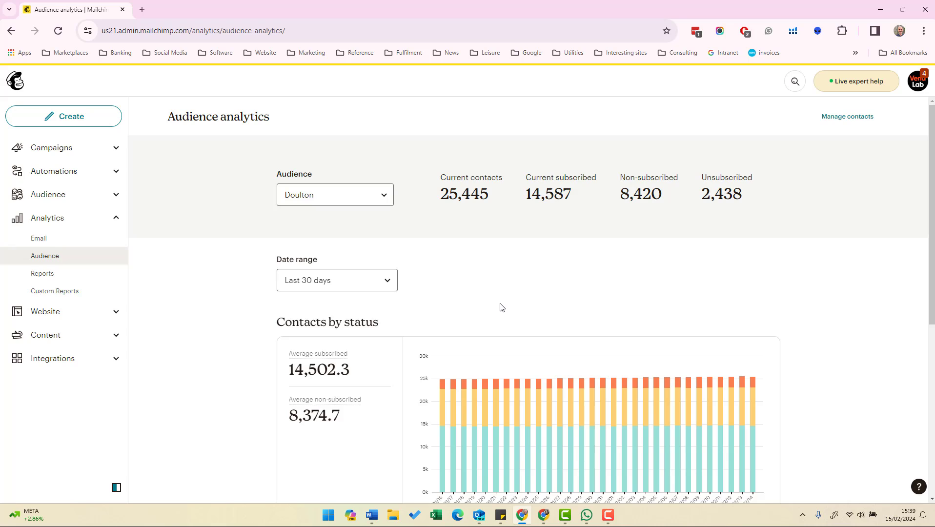
Step: Switch the report to the Last 90 days preset and review the weekly contacts-by-status data
left_click(337, 280)
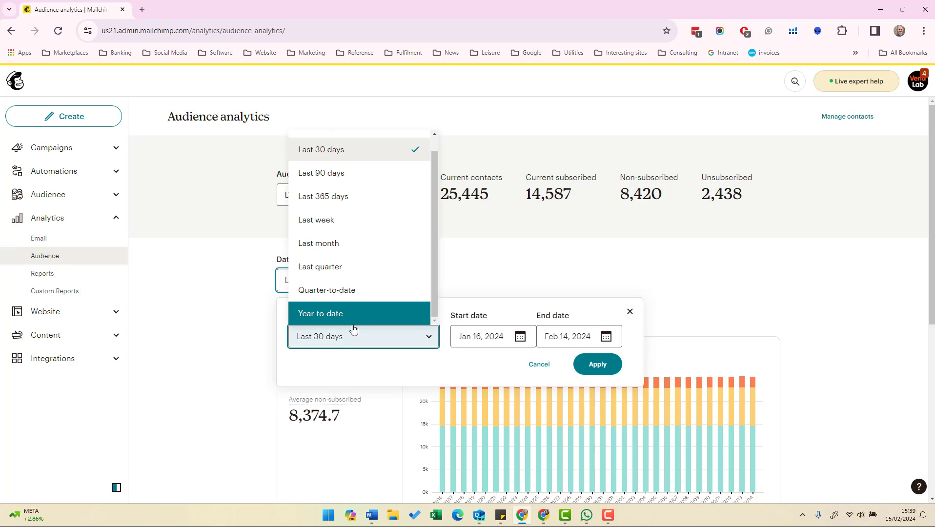
left_click(322, 173)
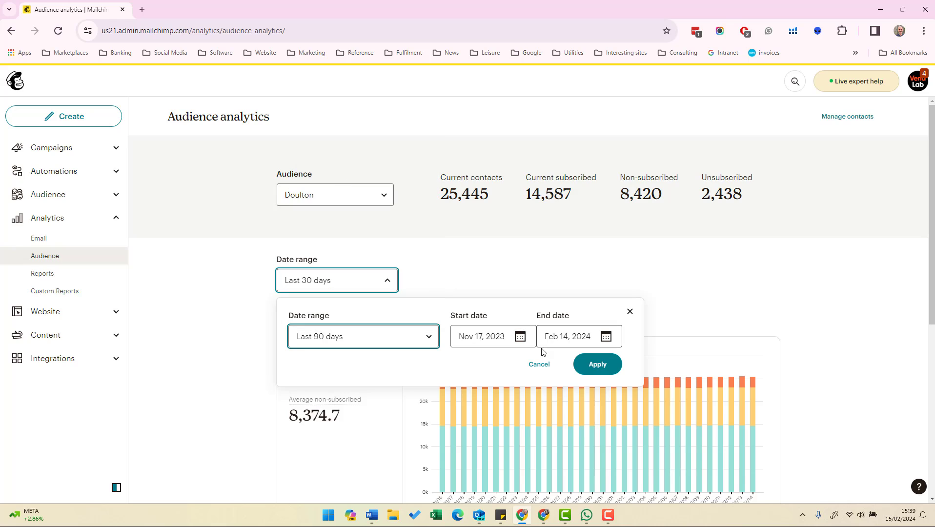
left_click(597, 364)
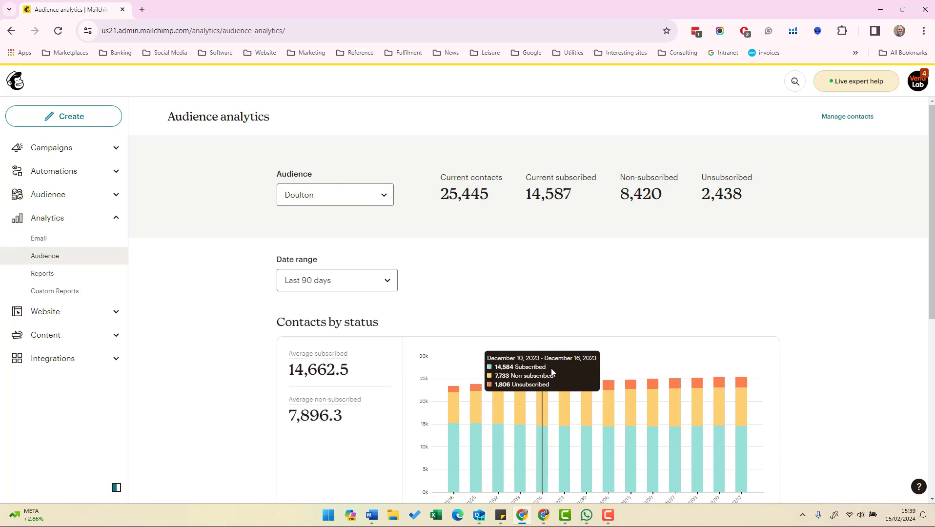
scroll("down", 3)
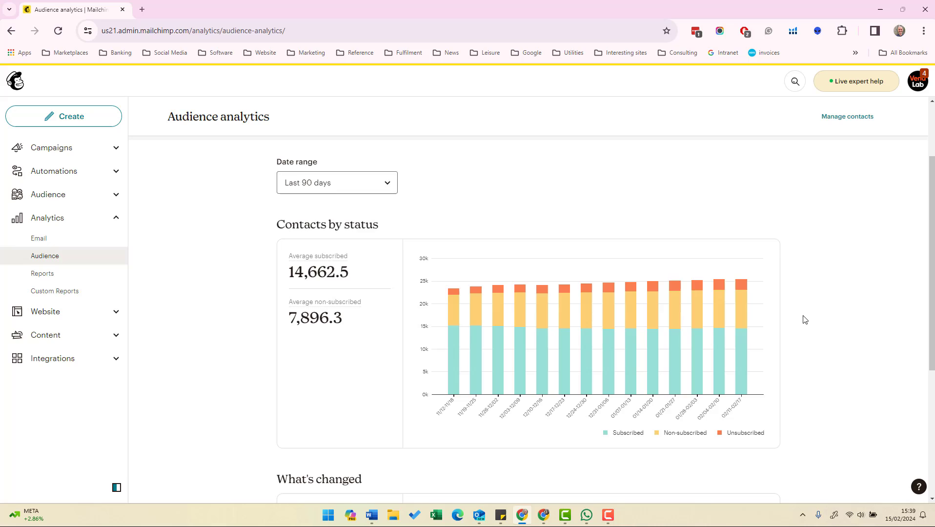
scroll("down", 3)
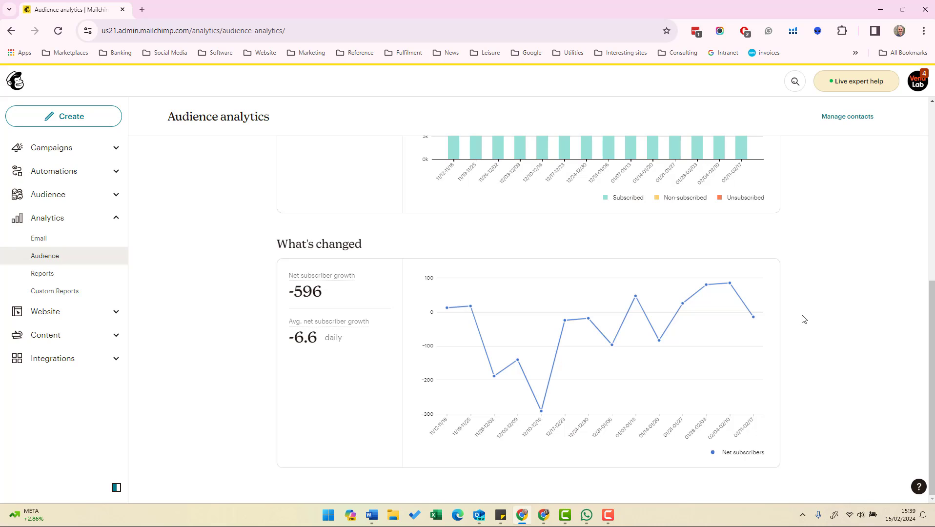
mouse_move(278, 298)
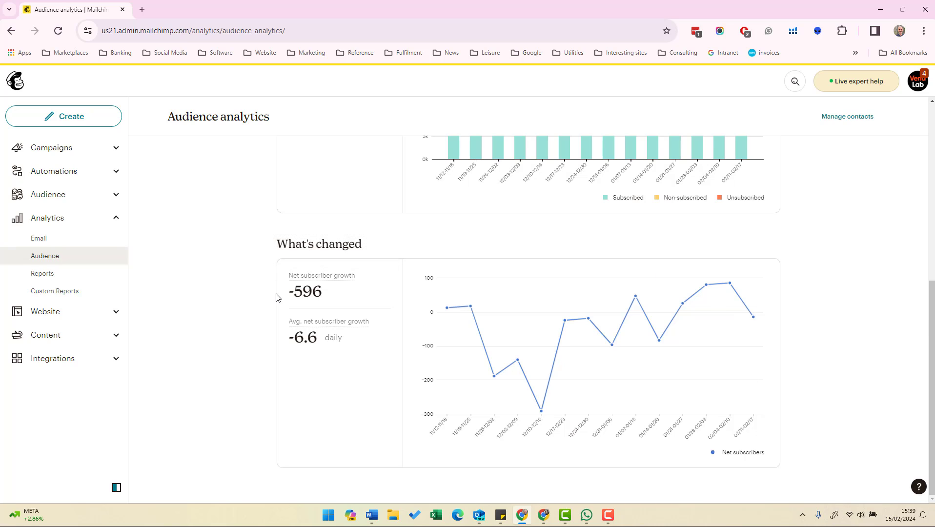
double_click(305, 292)
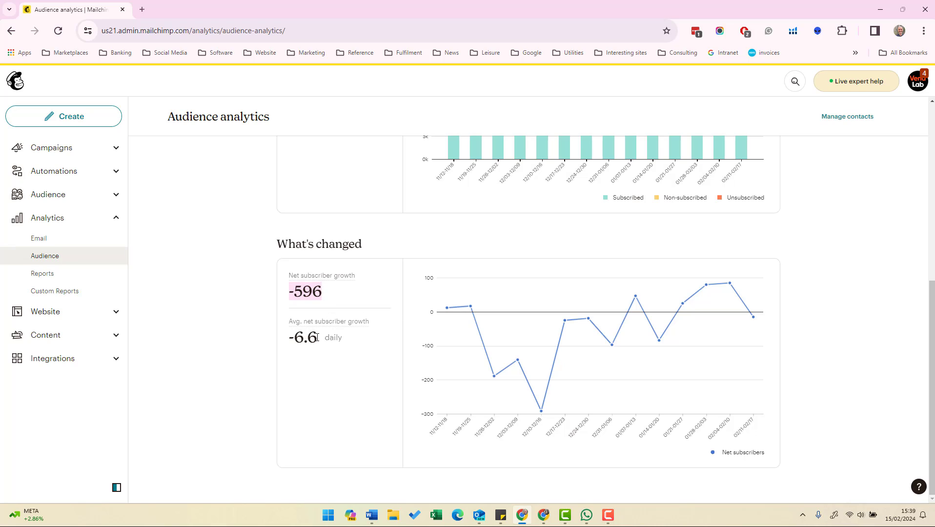
mouse_move(679, 316)
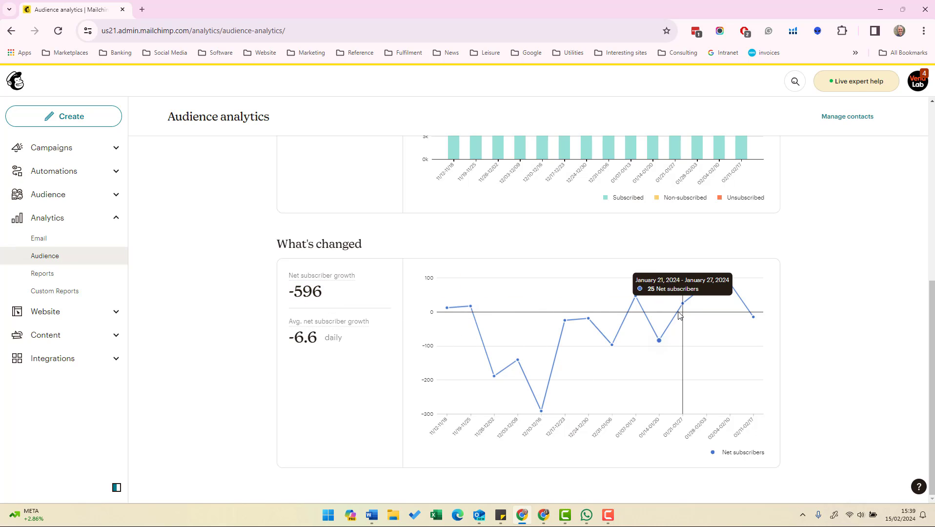
mouse_move(840, 319)
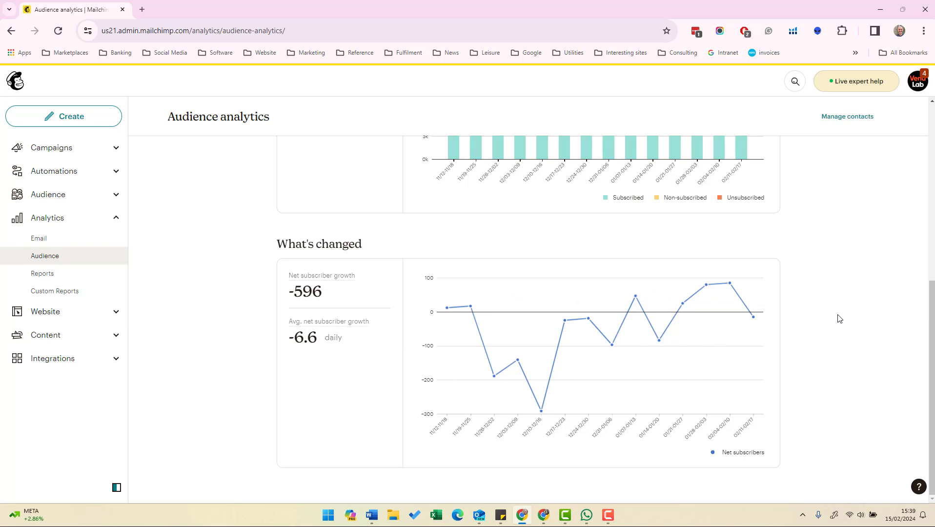
Step: Reload the report back to Last 30 days daily data and review What's changed
left_click(337, 280)
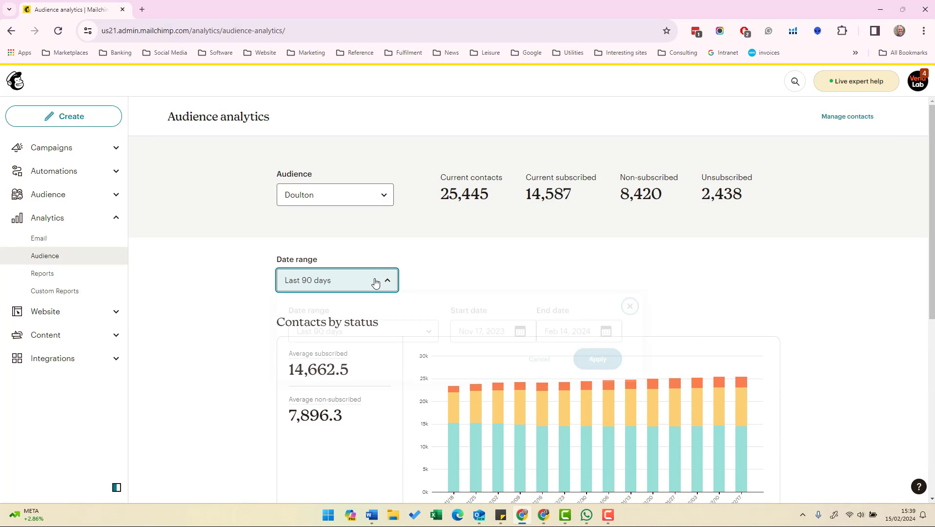
left_click(363, 337)
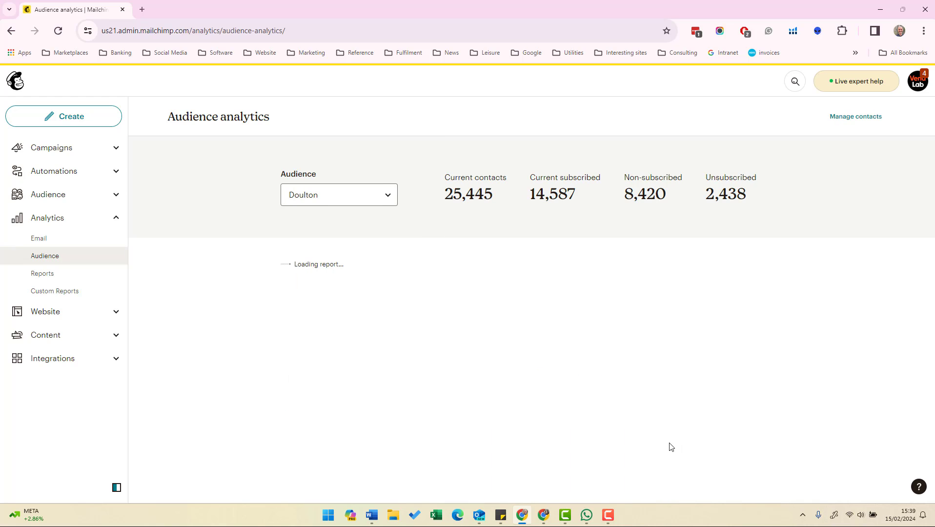
scroll("down", 3)
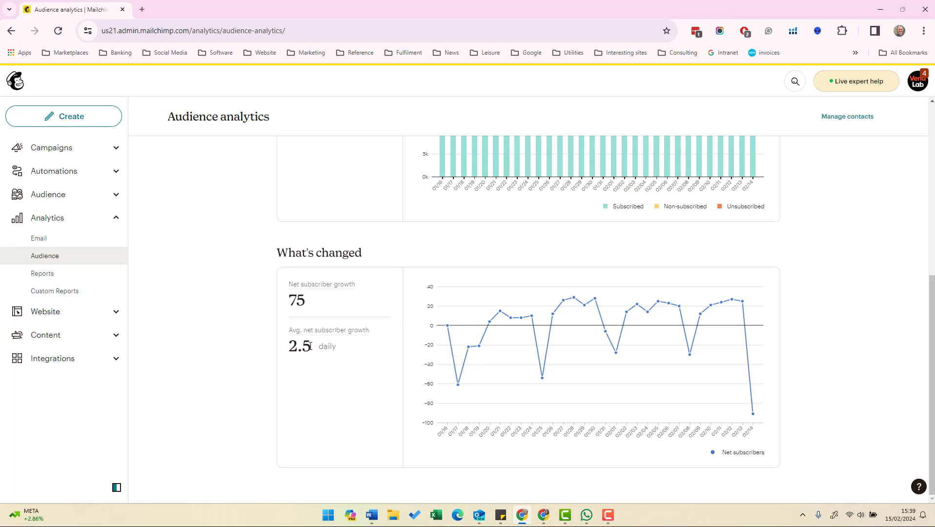
mouse_move(416, 357)
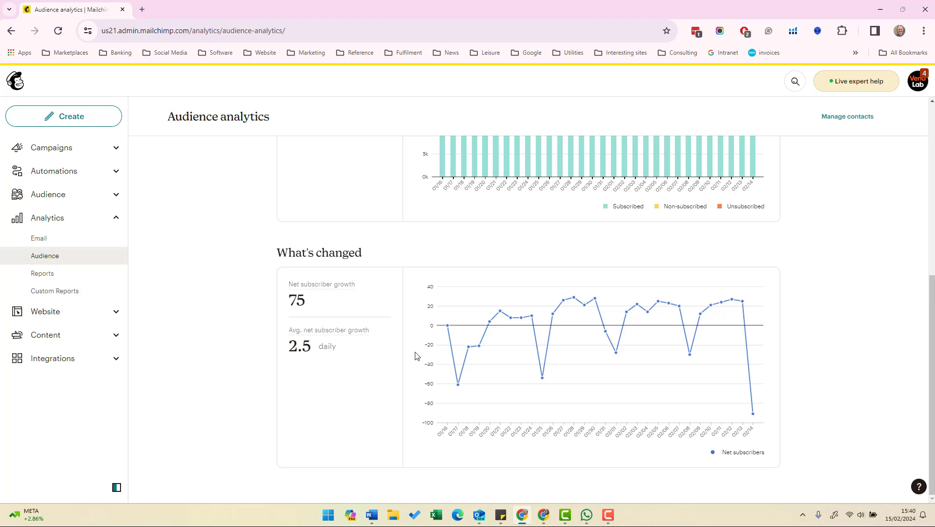